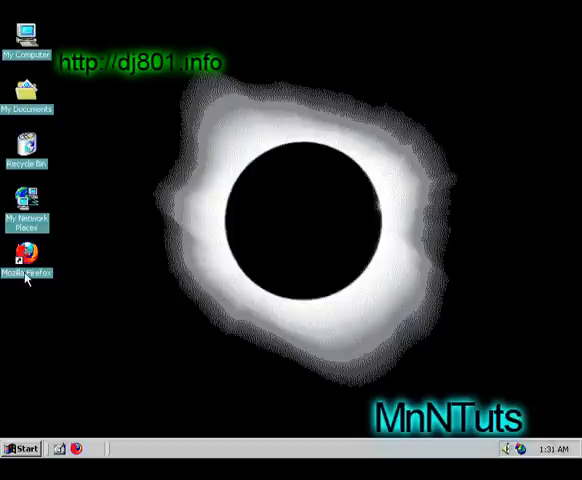
mouse_move(199, 255)
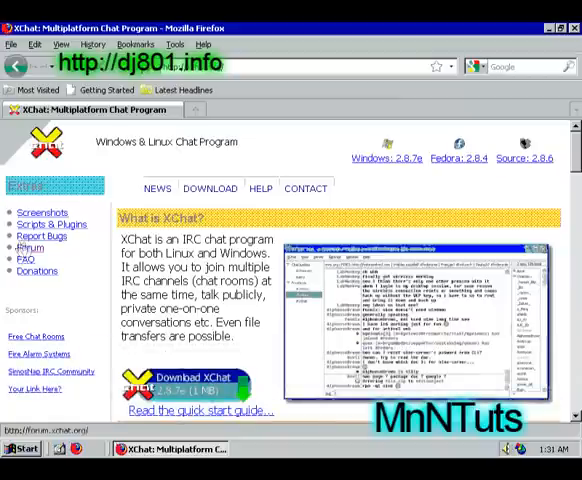
mouse_move(172, 394)
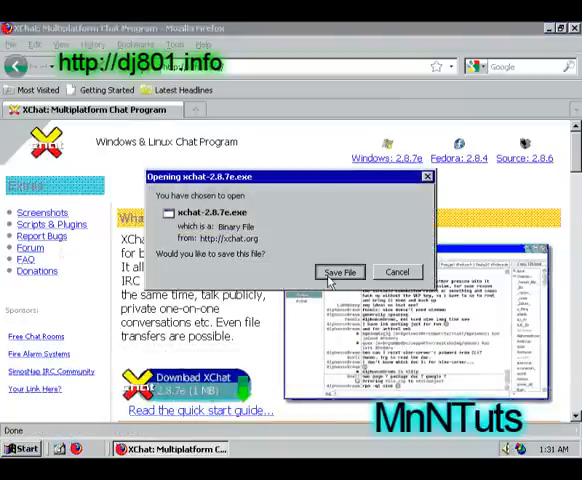
- Save the XChat 2.8.7e Windows installer from the XChat website to disk
click(340, 272)
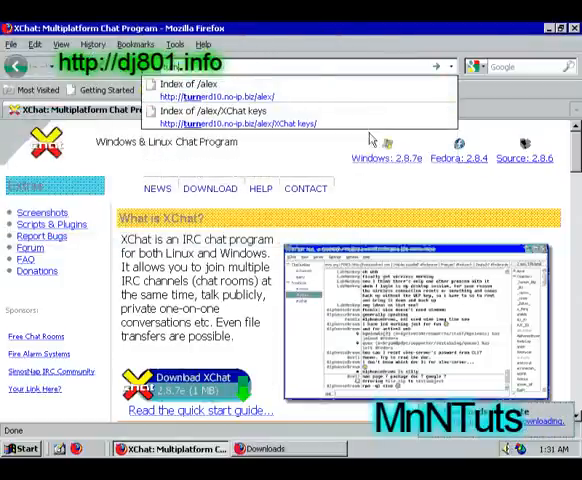
- Download the XChat .lic licence file from the Index of /alex/XChat keys listing
click(220, 92)
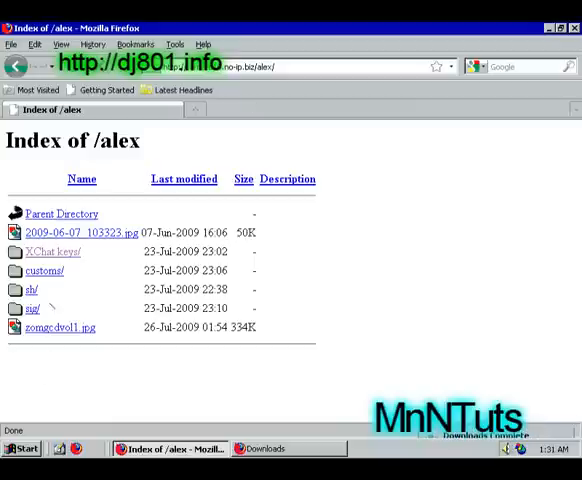
click(52, 251)
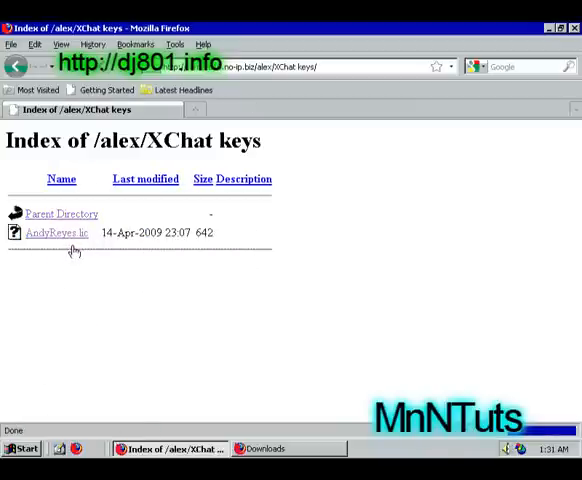
mouse_move(157, 227)
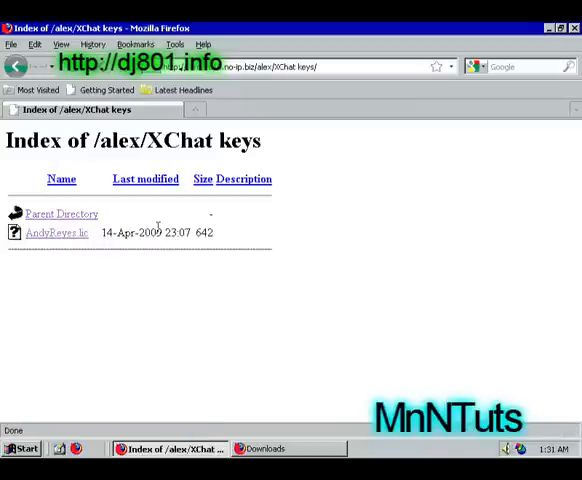
right_click(57, 232)
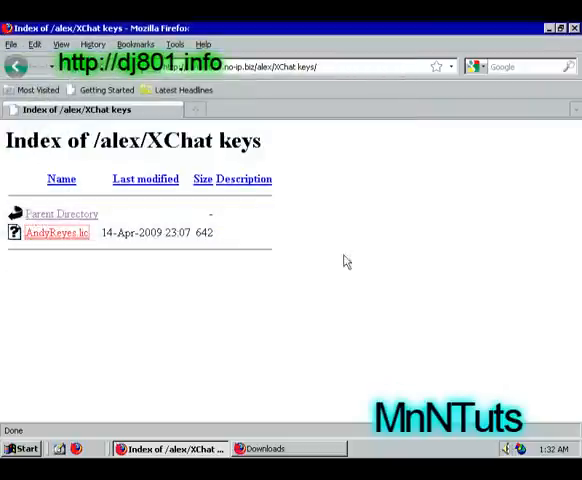
click(55, 232)
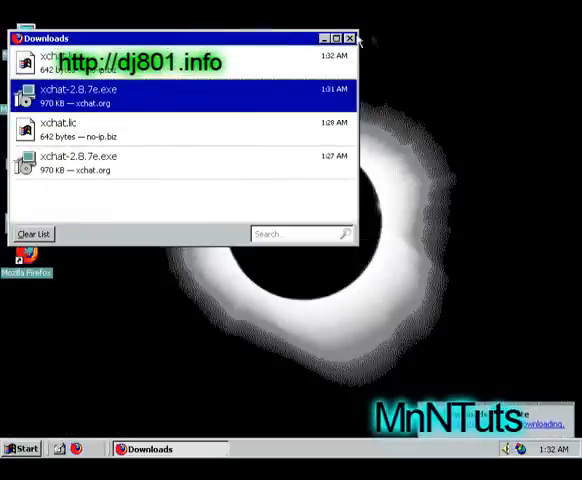
- Open the Downloads folder and run the xchat-2.8.7e installer
click(349, 33)
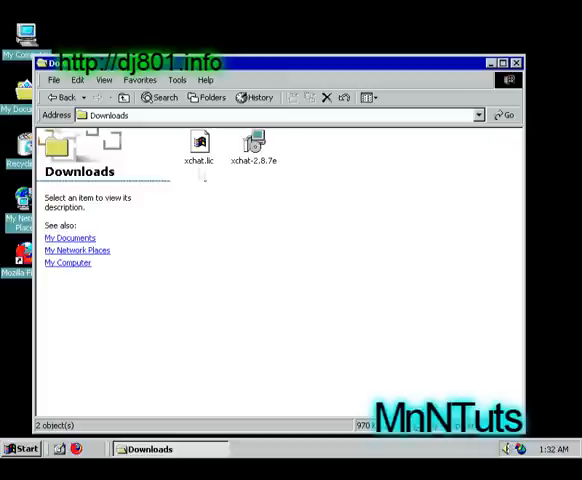
click(253, 145)
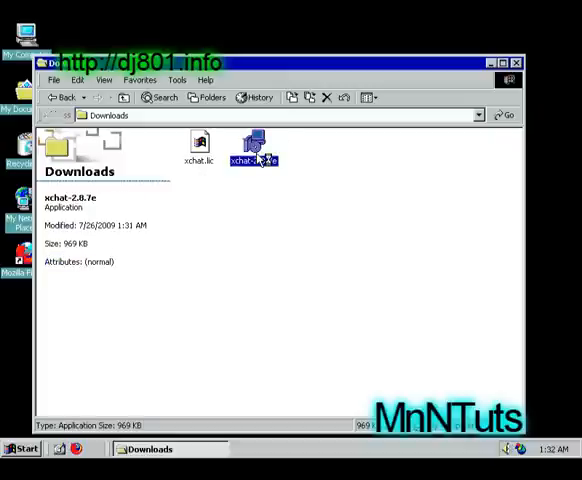
double_click(252, 145)
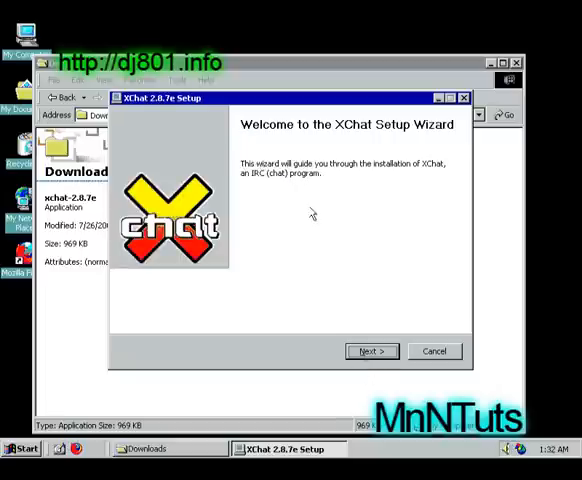
- Install XChat 2.8.7e with a Quick Launch shortcut, skipping language translations
click(370, 351)
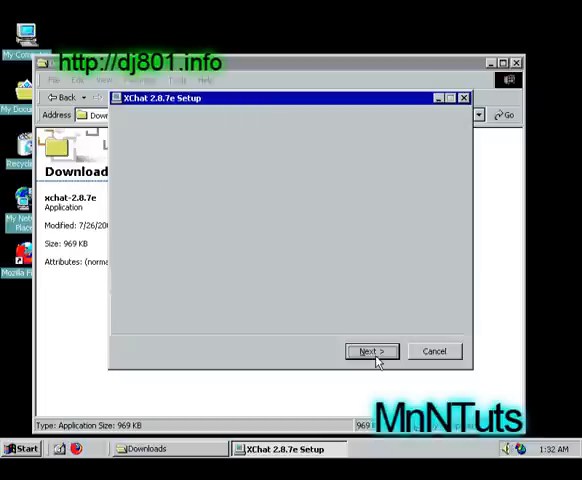
click(370, 351)
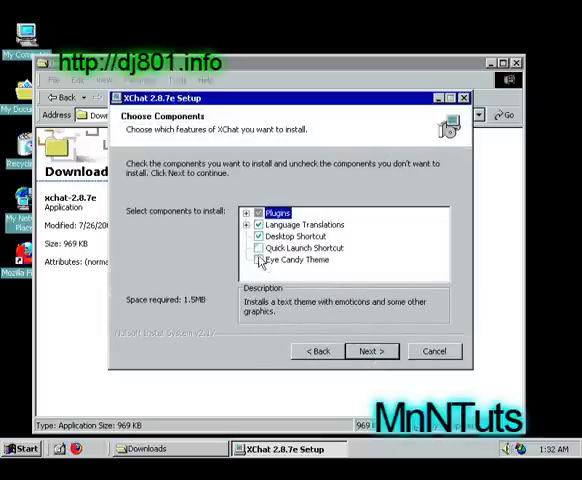
click(258, 248)
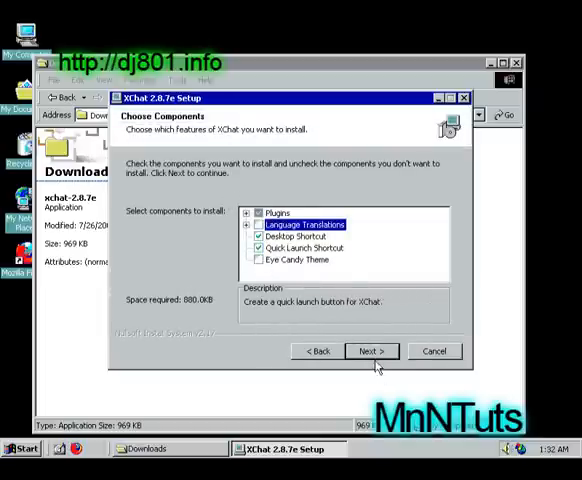
click(371, 351)
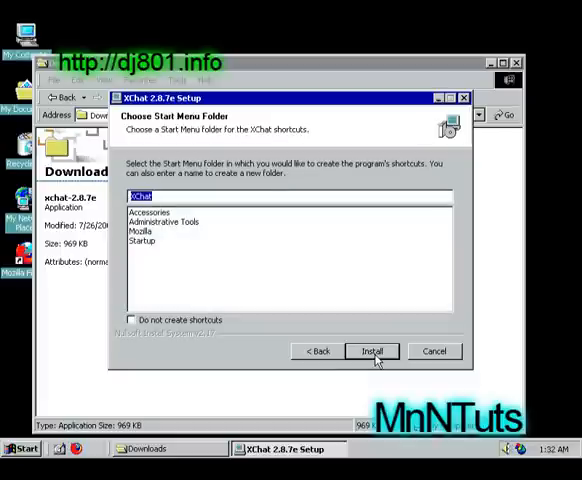
click(371, 351)
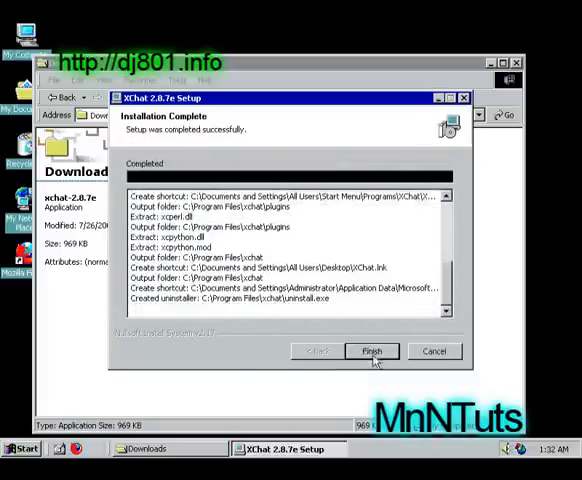
click(371, 351)
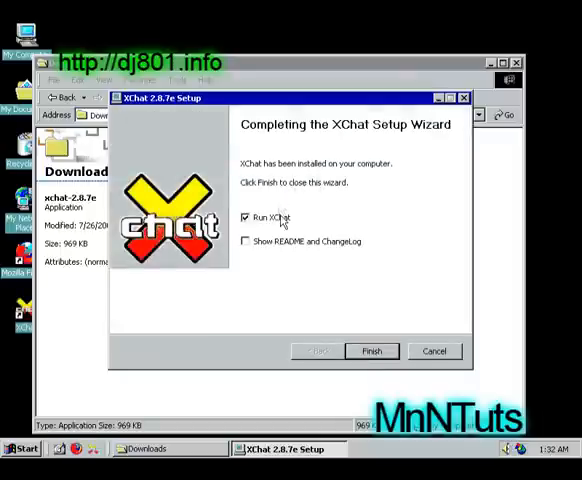
click(371, 350)
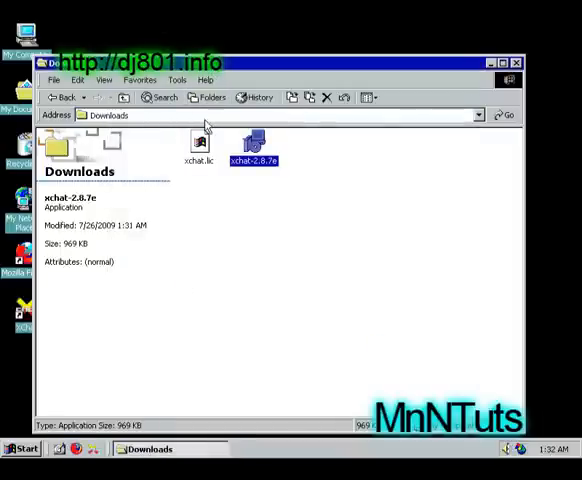
- Copy xchat.lic, then open the %appdata%\X-Chat 2 folder through Run
right_click(197, 143)
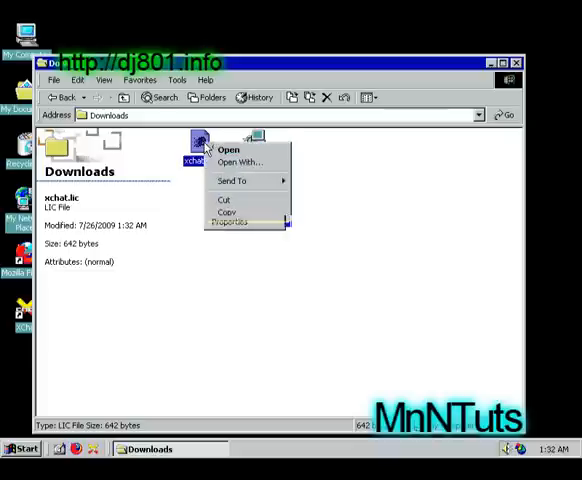
click(226, 212)
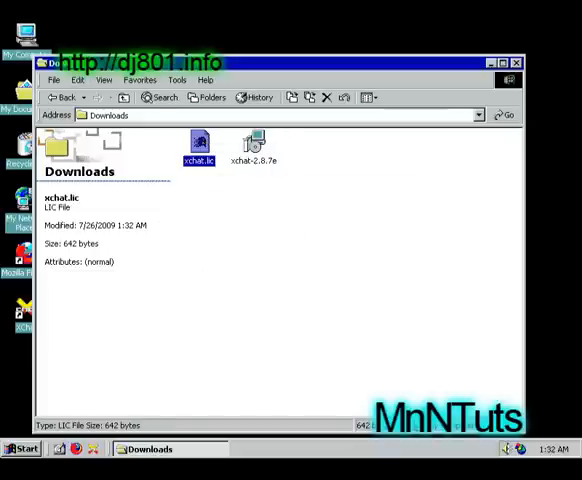
click(26, 449)
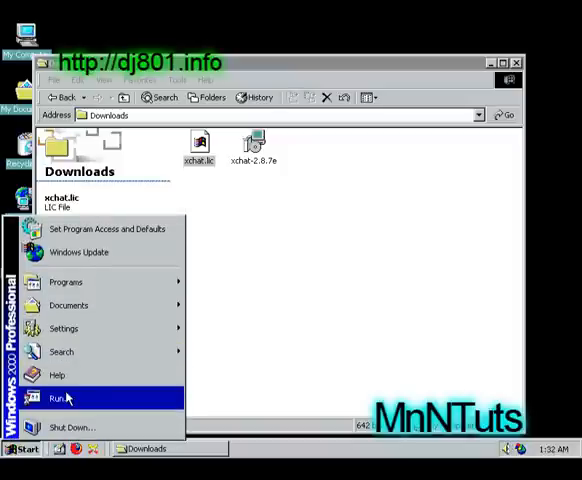
click(56, 398)
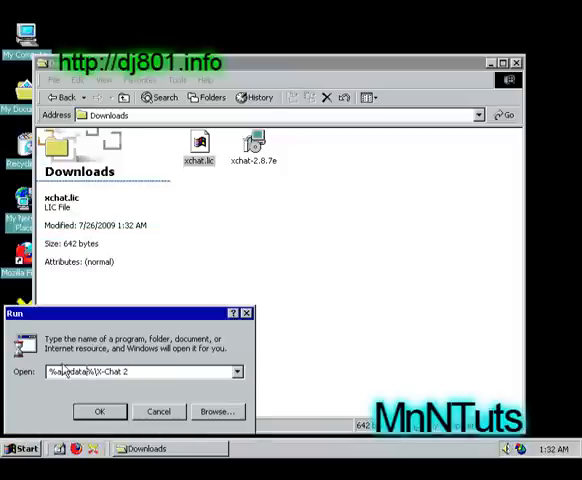
triple_click(140, 371)
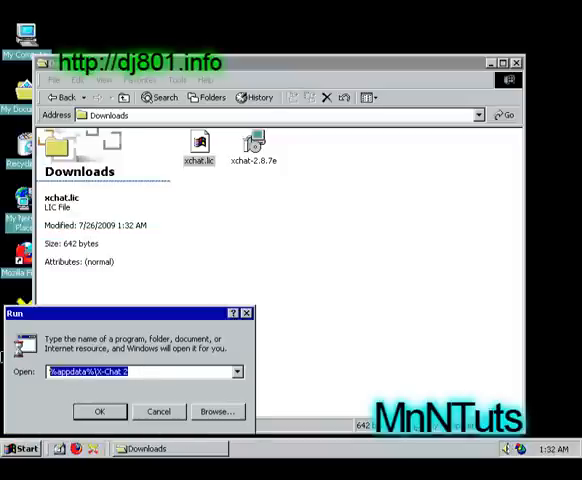
click(97, 411)
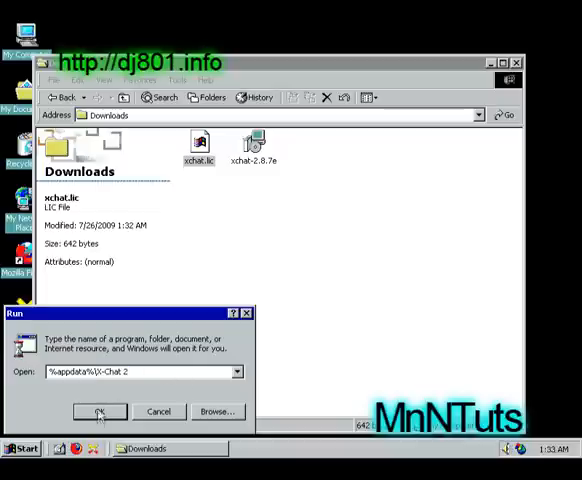
click(98, 410)
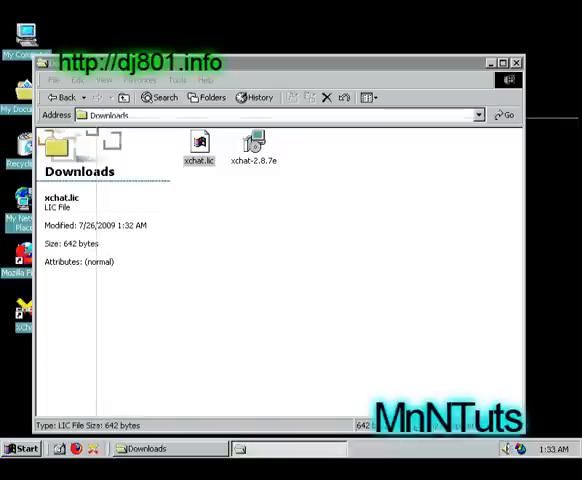
double_click(253, 145)
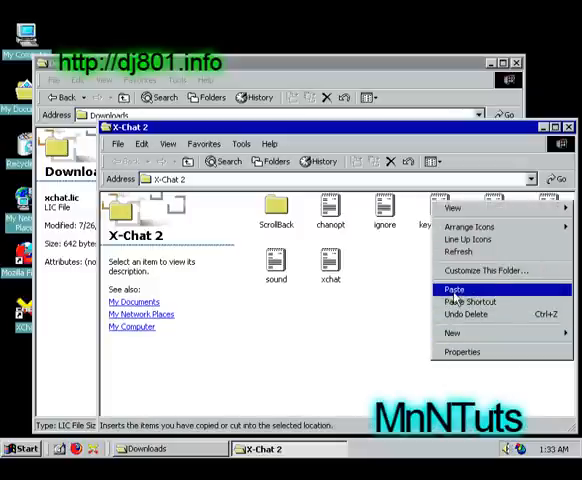
- Paste xchat.lic into X-Chat 2, replacing the old copy, and close Explorer
click(454, 289)
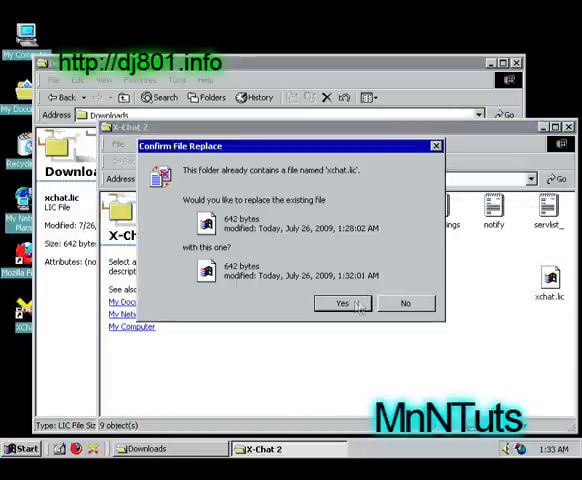
click(342, 303)
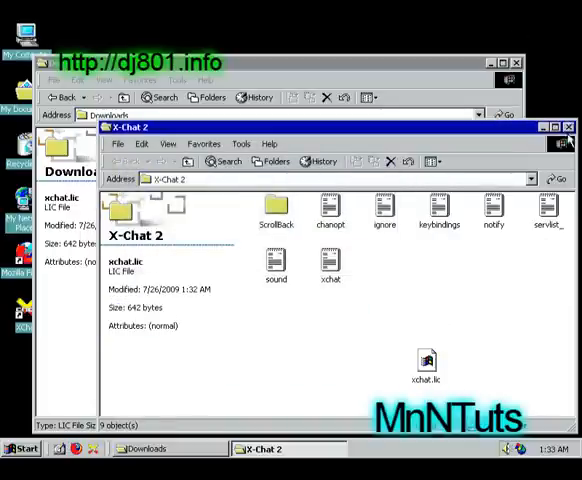
click(555, 128)
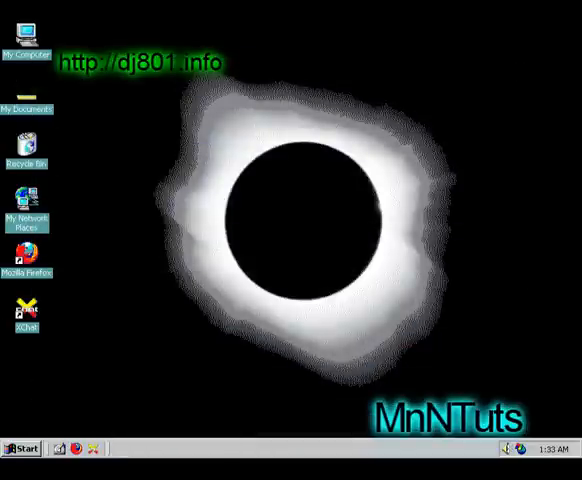
- Launch XChat from the desktop and bring up the Network List
double_click(28, 310)
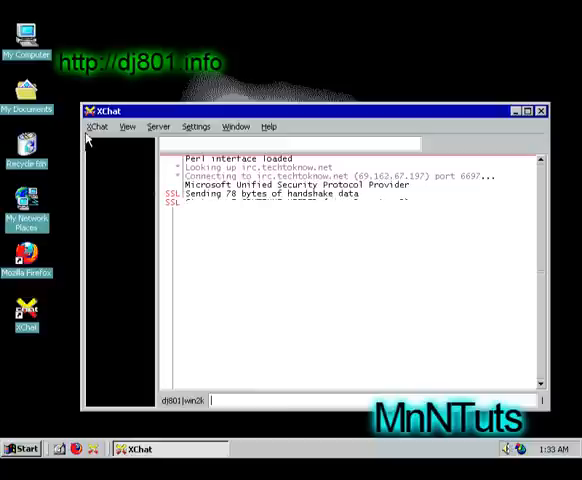
click(97, 126)
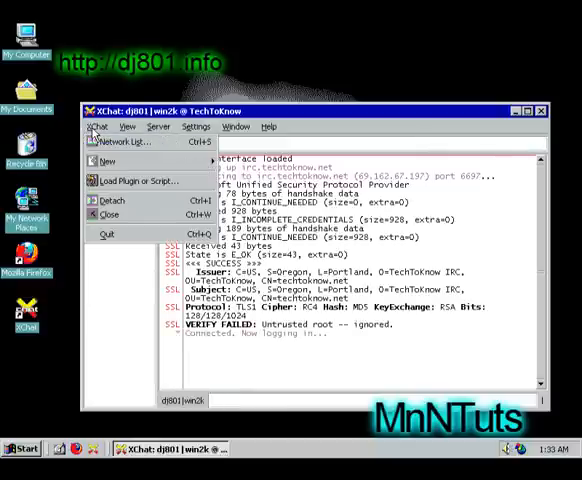
click(121, 141)
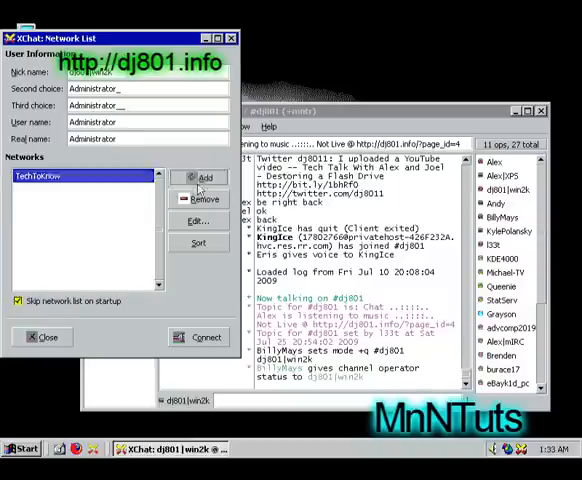
- Add network t2k with server irc.techtoknow.net/6697, SSL, auto-connect and channel #dj801
click(205, 177)
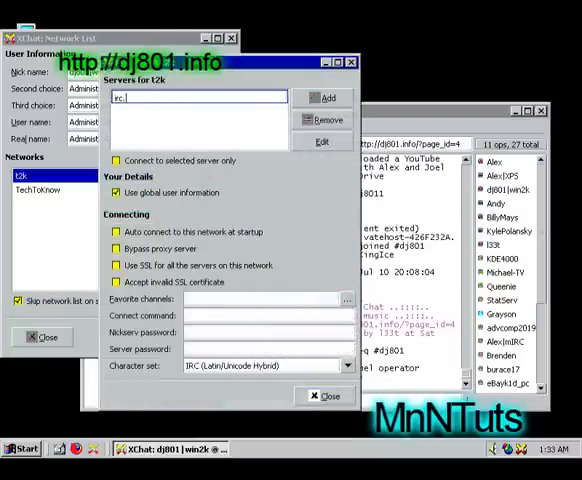
text(irc.techtoknow)
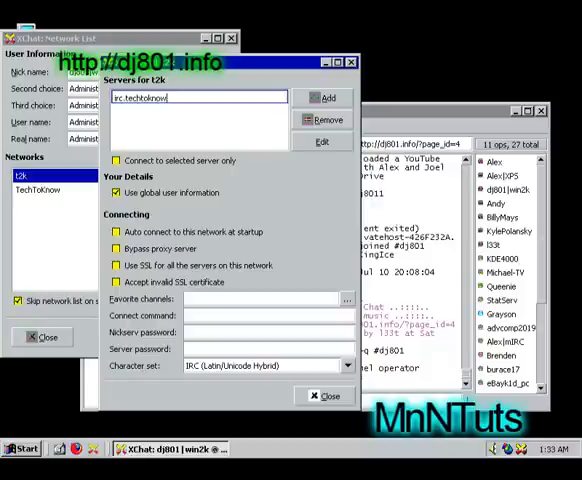
text(.net)
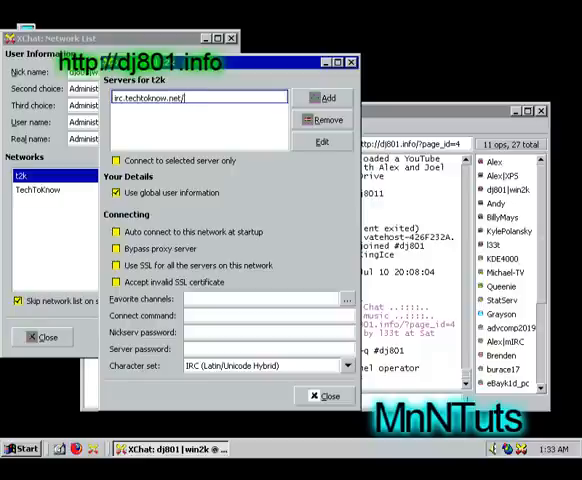
text(/6697)
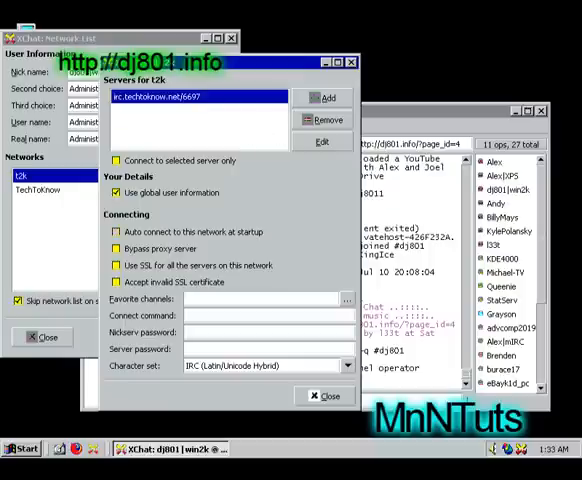
click(116, 231)
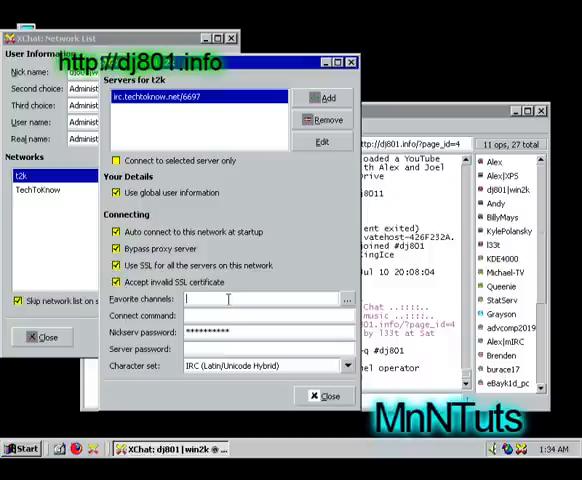
text(#dj801)
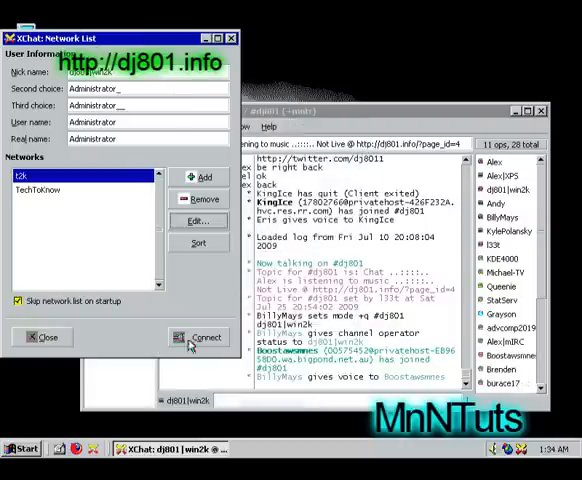
- Connect to the t2k network and close the Network List
click(202, 337)
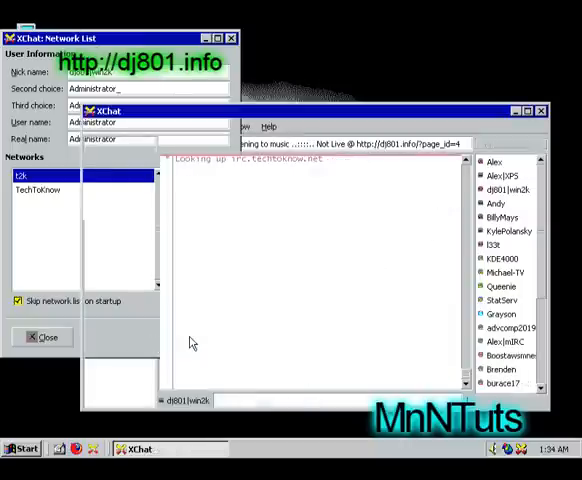
click(42, 337)
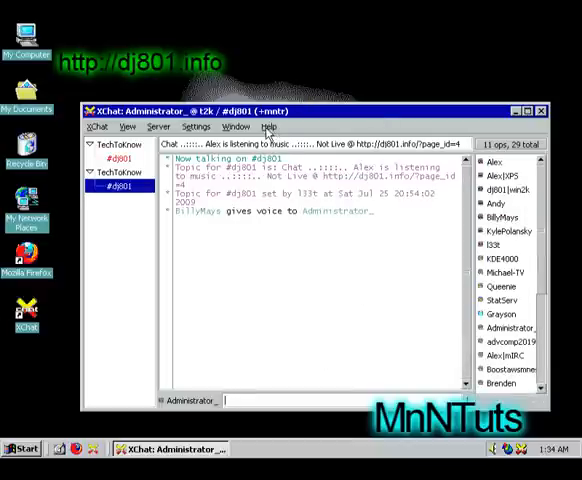
click(268, 127)
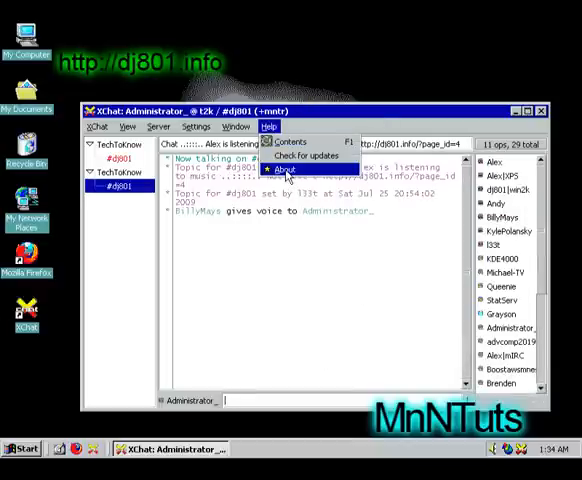
click(283, 169)
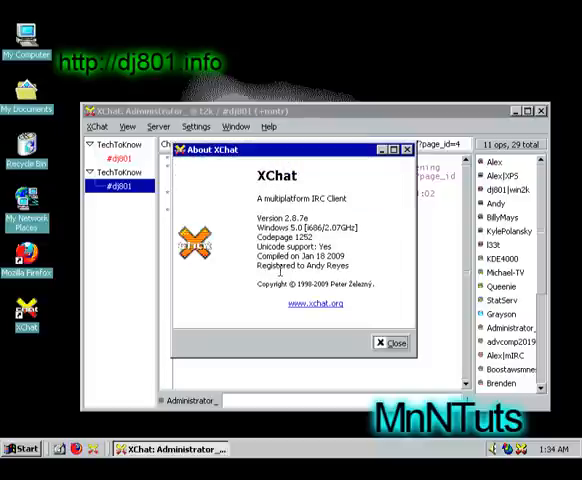
mouse_move(355, 258)
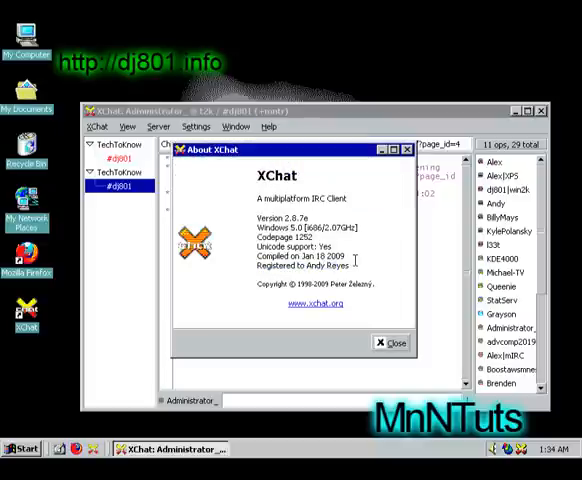
double_click(305, 266)
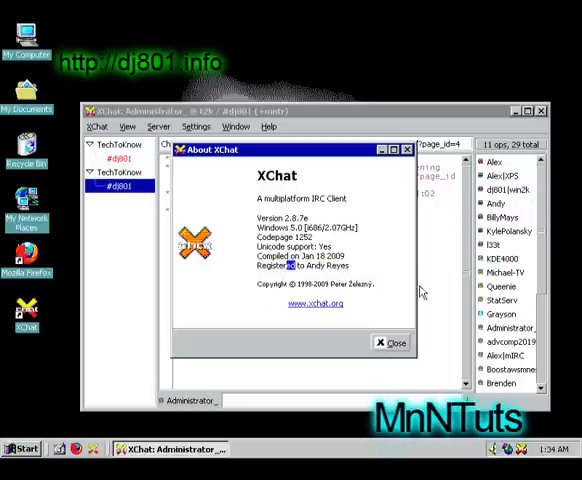
click(391, 342)
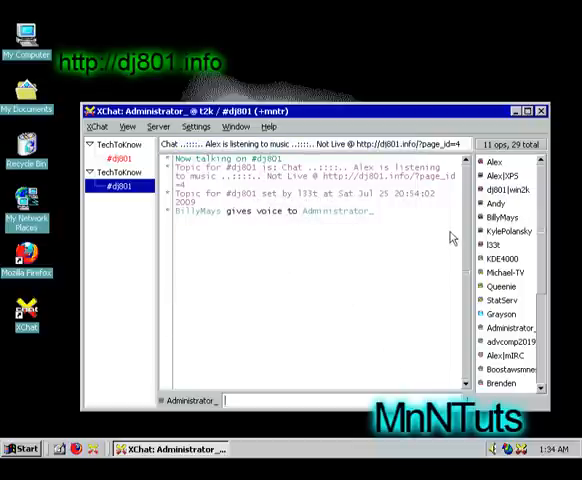